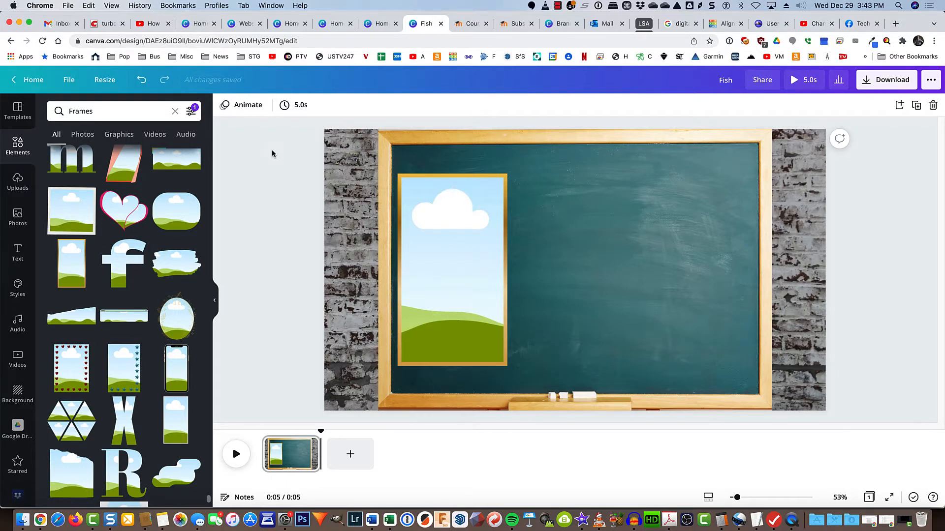
pyautogui.moveTo(306, 184)
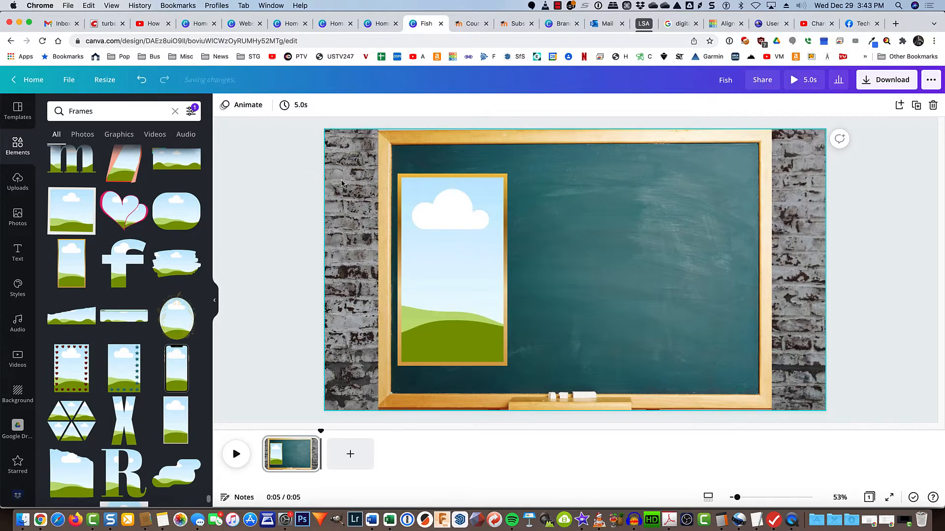
pyautogui.moveTo(357, 158)
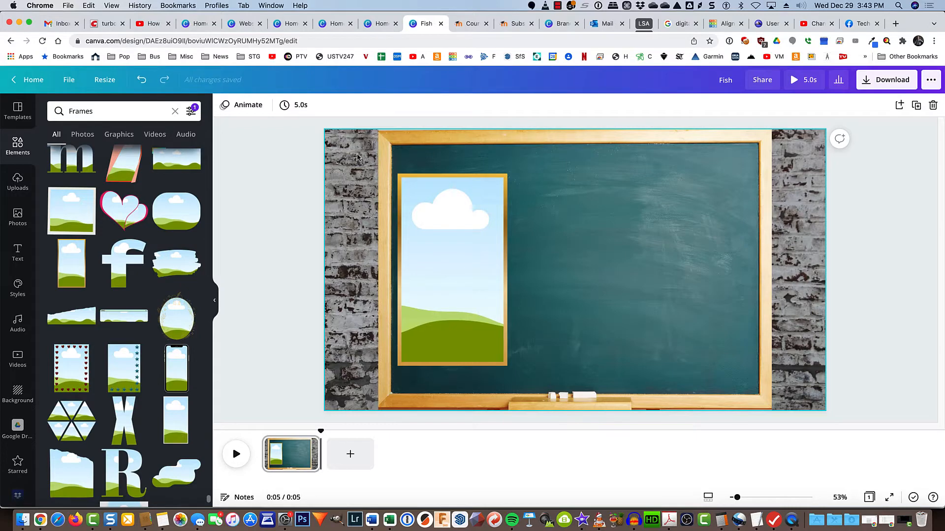
pyautogui.moveTo(352, 184)
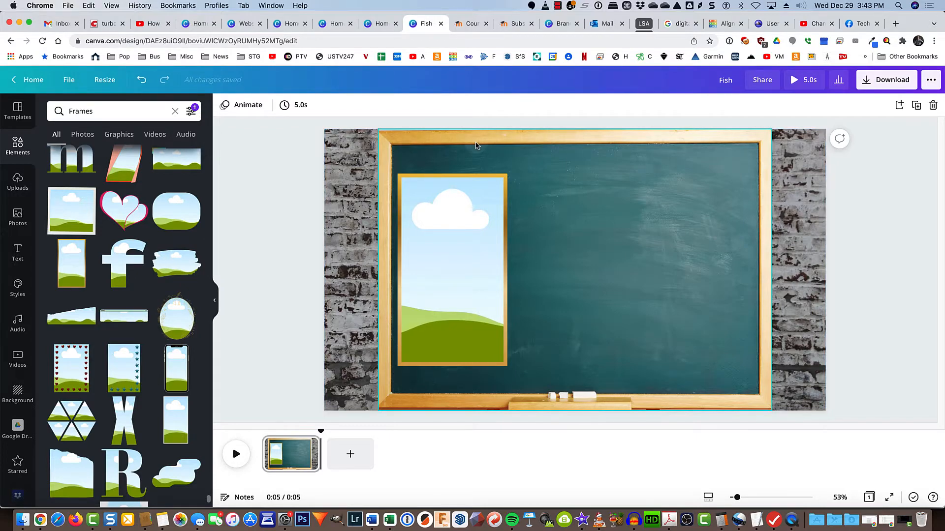
# Duplicate the gold window frame twice, tidy the three into even spacing, and center them
pyautogui.click(443, 247)
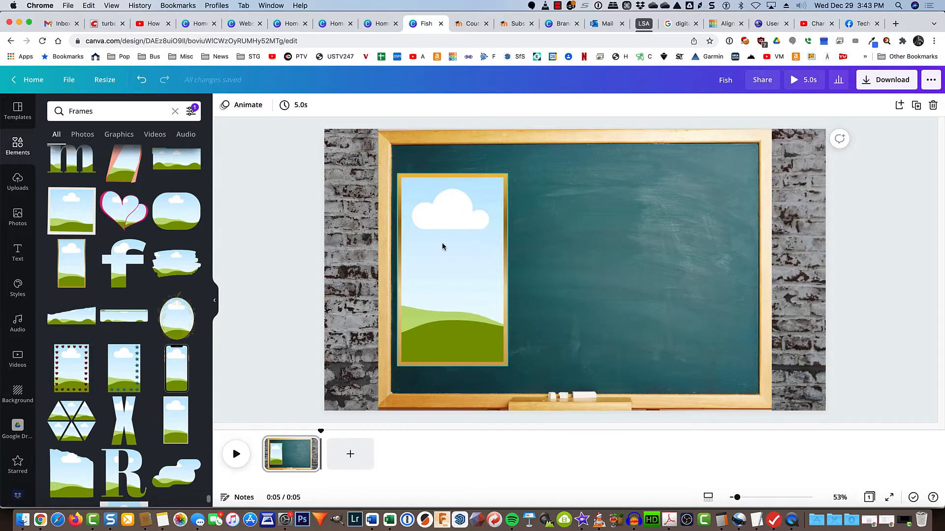
pyautogui.moveTo(446, 242)
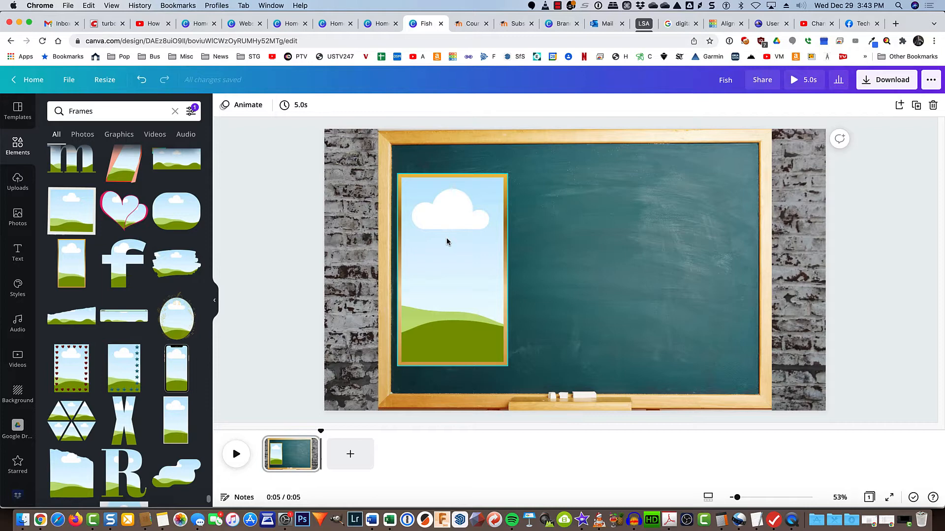
pyautogui.moveTo(426, 187)
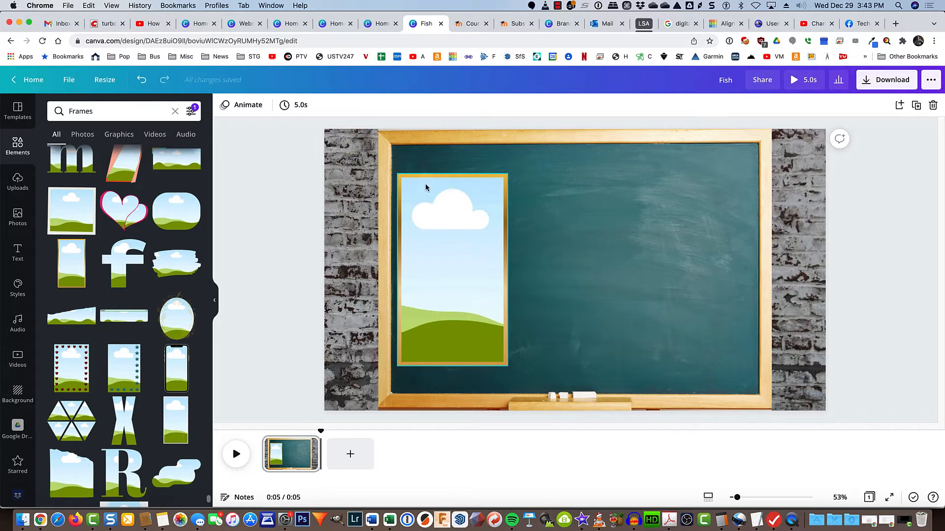
pyautogui.moveTo(419, 185)
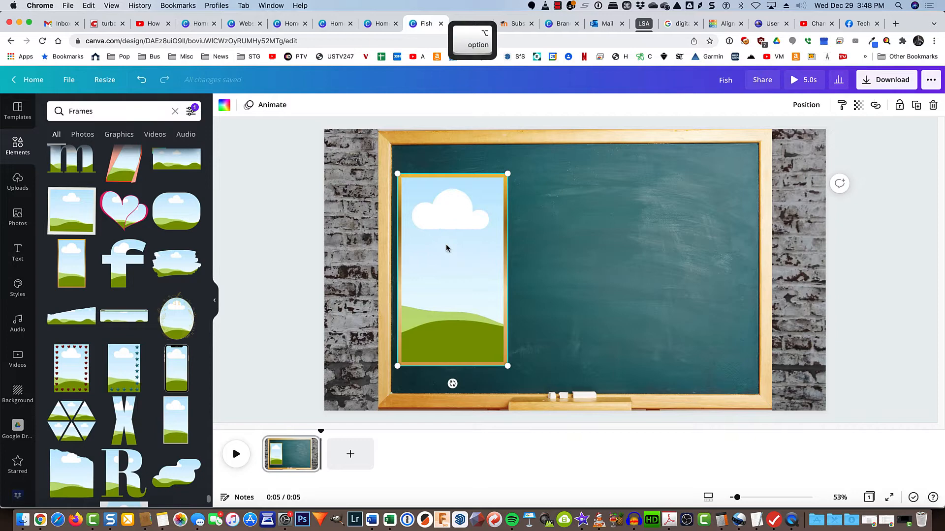
pyautogui.moveTo(451, 269); pyautogui.dragTo(574, 269)
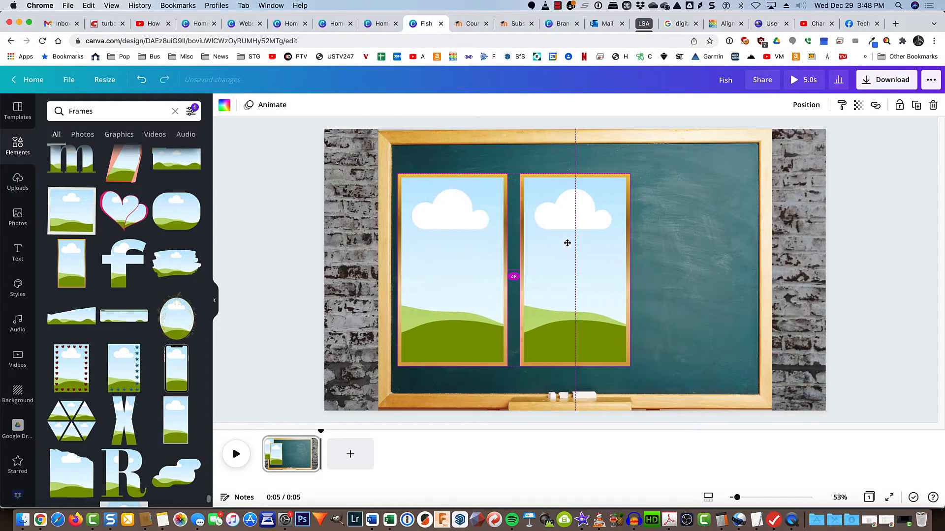
pyautogui.click(566, 242)
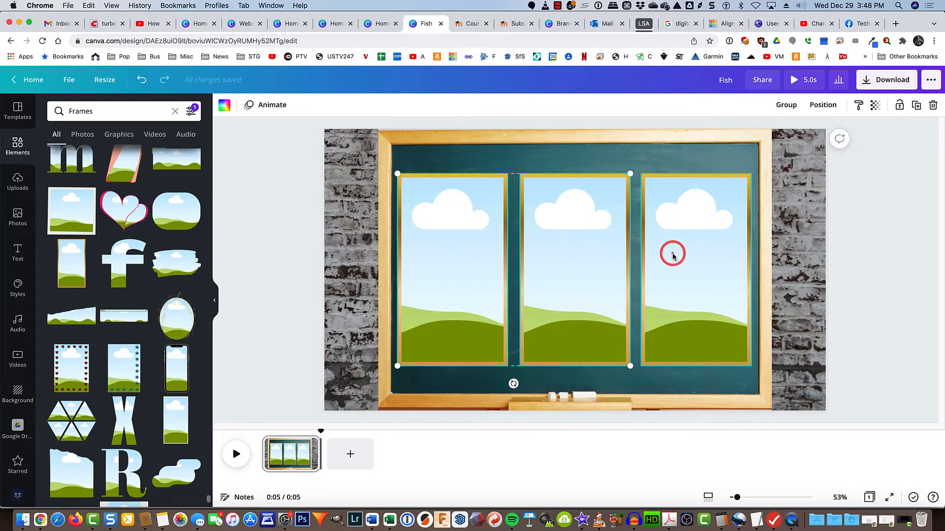
pyautogui.click(822, 105)
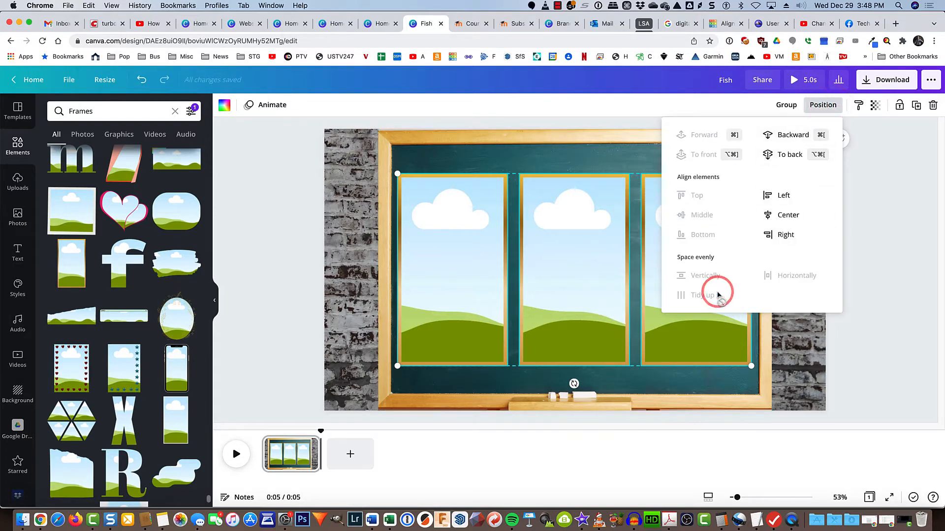
pyautogui.click(702, 296)
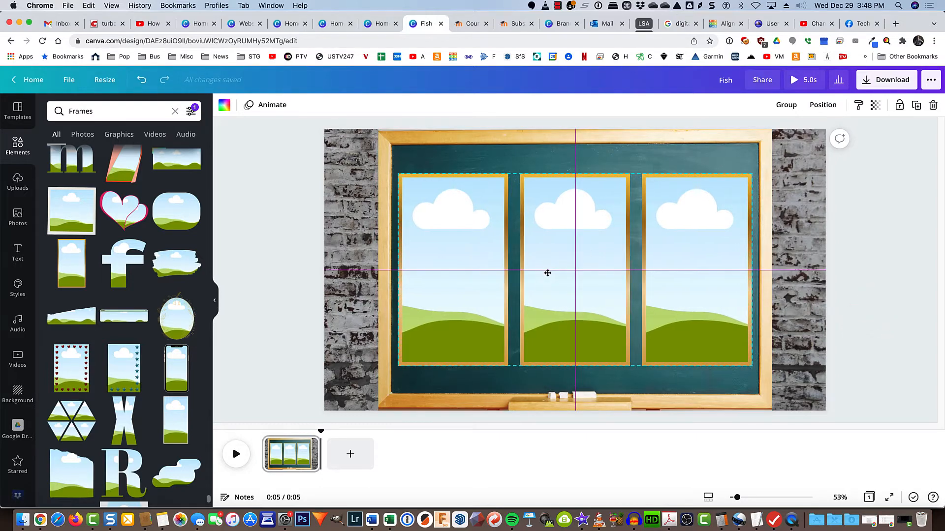
pyautogui.click(547, 273)
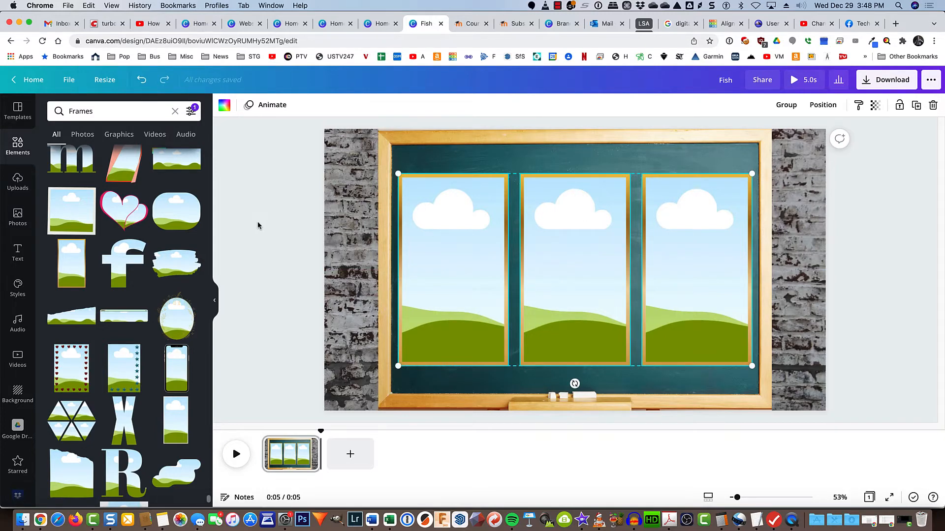
# Search Videos for goldfish and drag the clip into all three frames
pyautogui.click(269, 222)
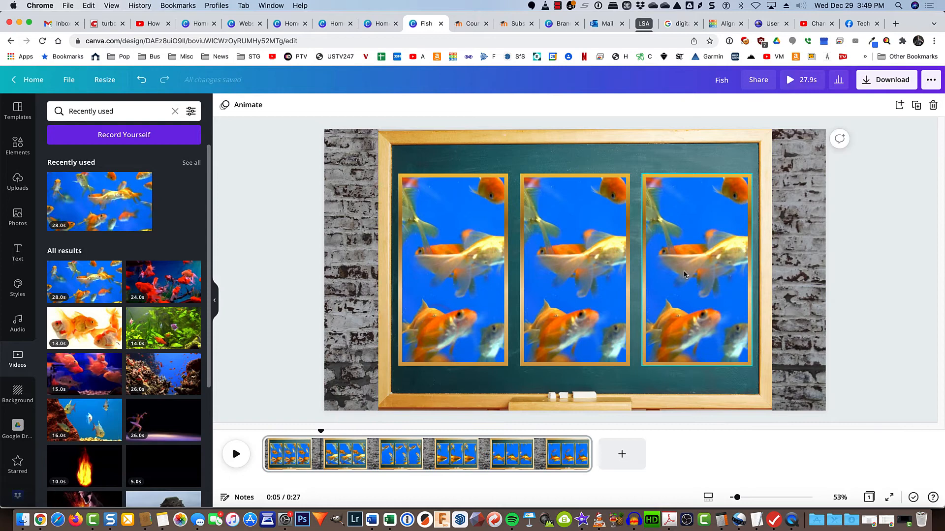
pyautogui.moveTo(664, 330)
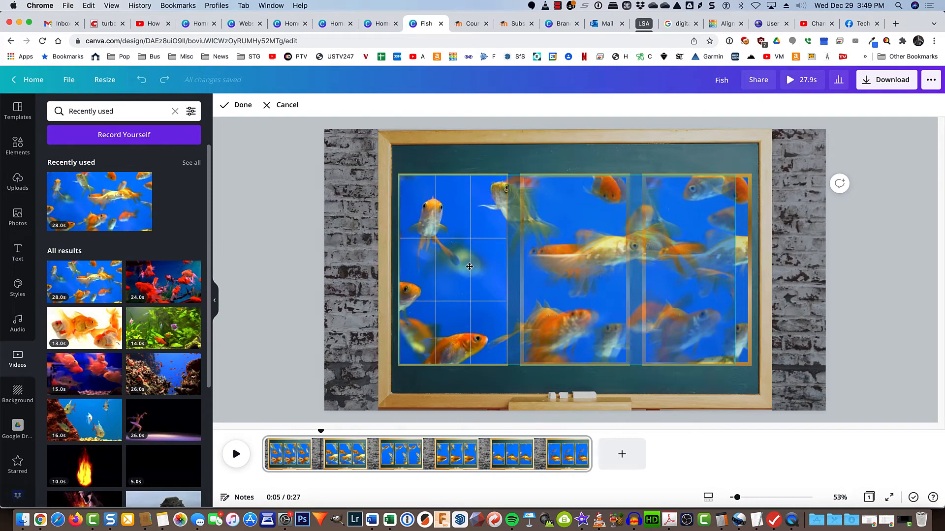
# Crop the middle frame's goldfish video, enlarging and repositioning the footage behind that window
pyautogui.click(469, 267)
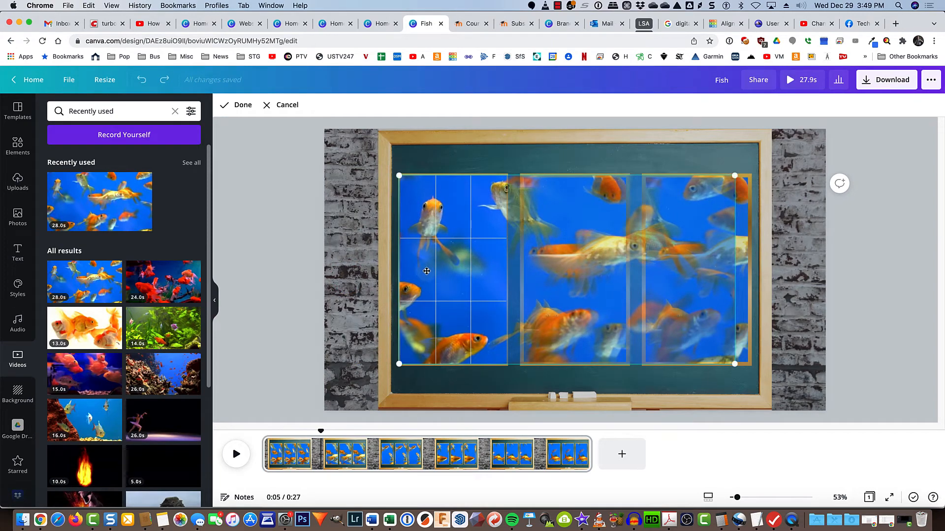
pyautogui.moveTo(395, 384)
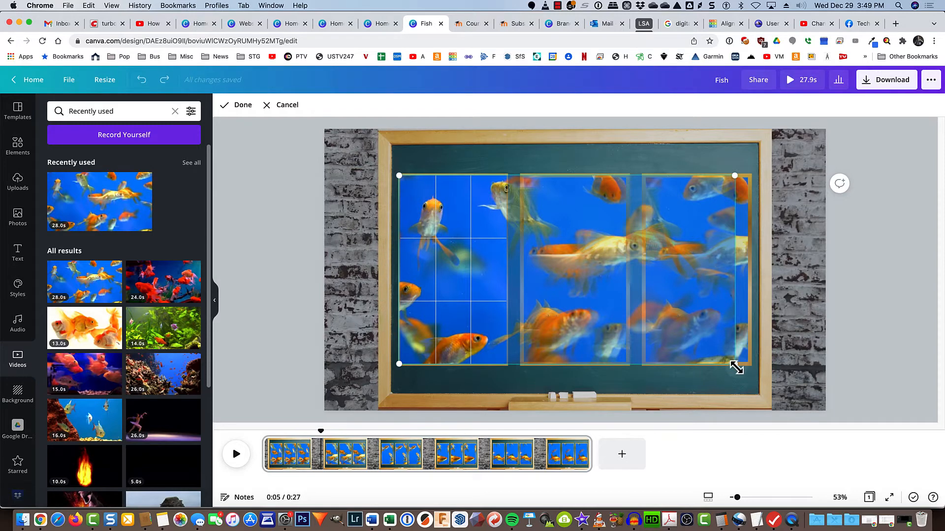
pyautogui.moveTo(735, 364); pyautogui.dragTo(742, 372)
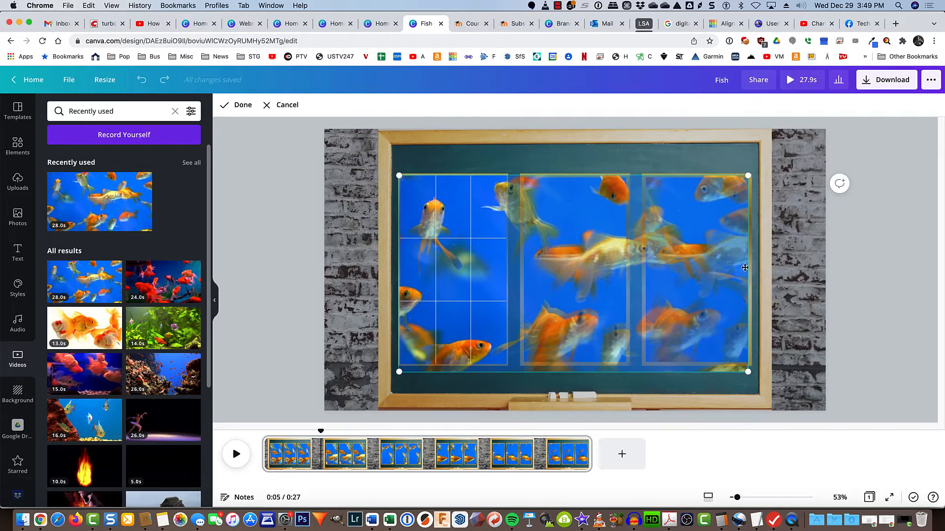
pyautogui.moveTo(864, 268)
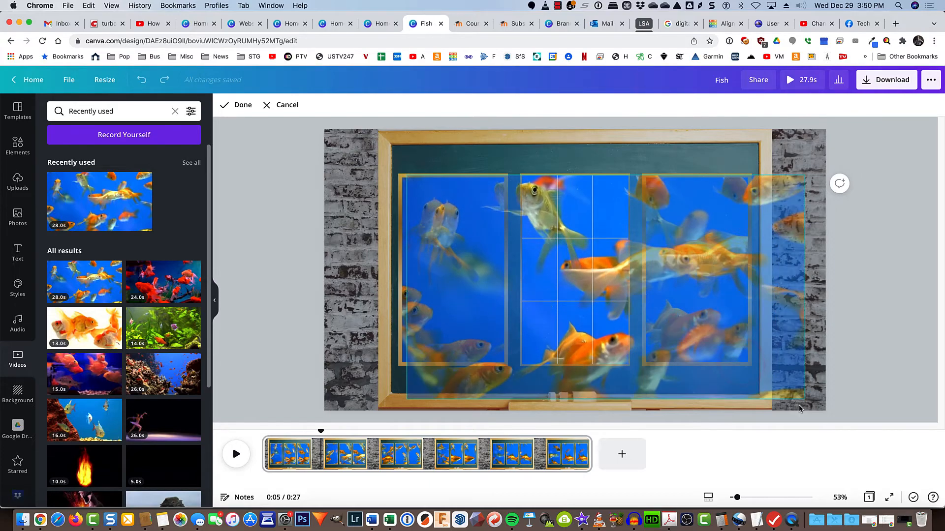
pyautogui.moveTo(799, 408); pyautogui.dragTo(539, 290)
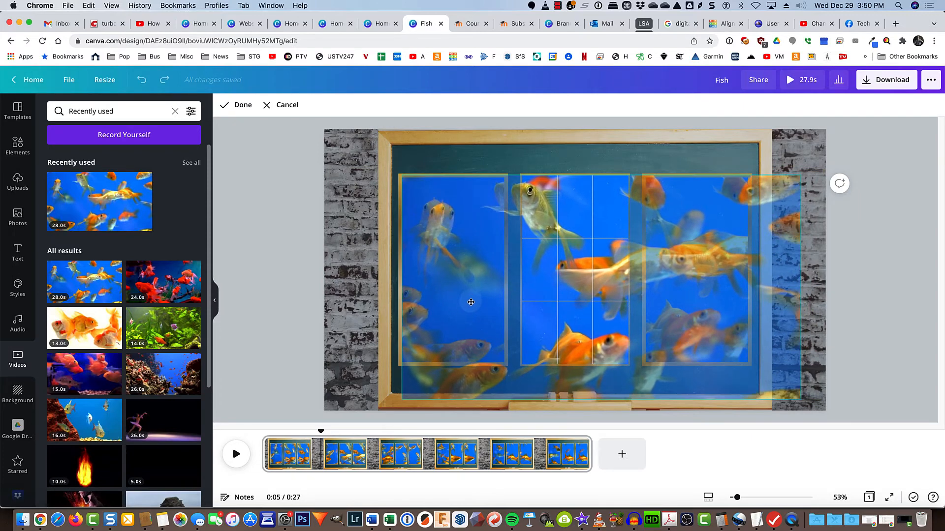
pyautogui.moveTo(469, 301); pyautogui.dragTo(709, 378)
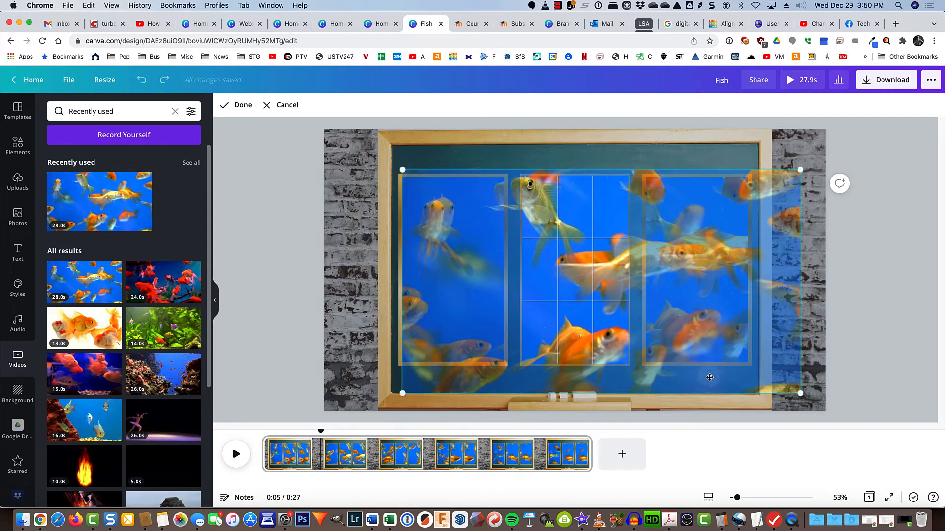
pyautogui.moveTo(800, 394); pyautogui.dragTo(800, 394)
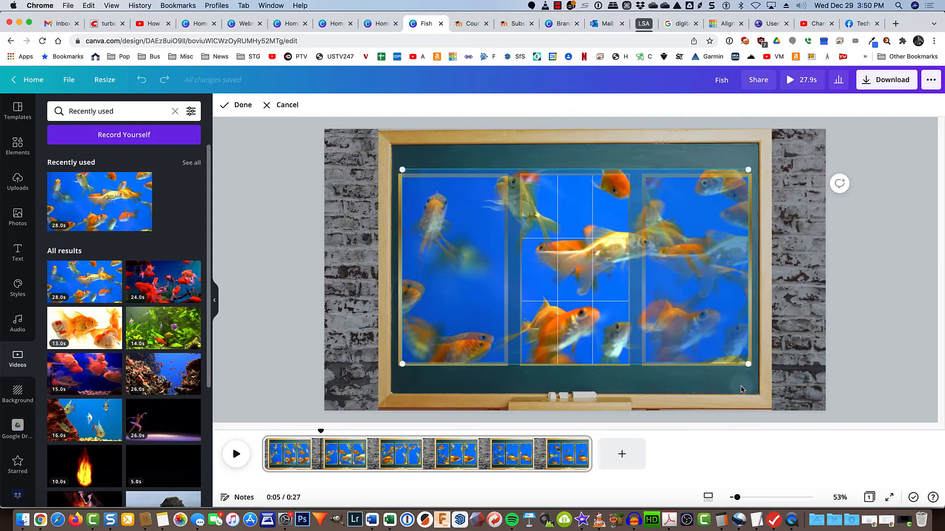
pyautogui.click(242, 105)
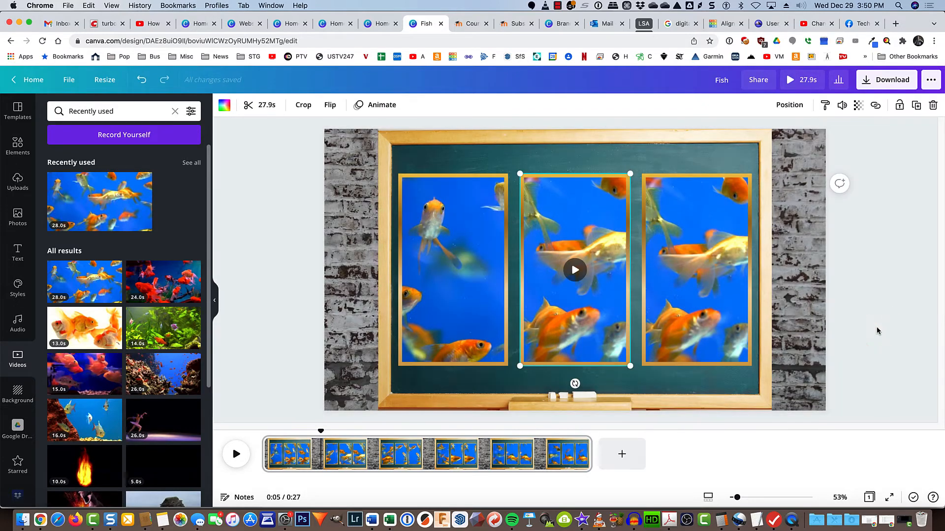
# Enlarge and shift the right frame's goldfish footage so the fish continue from the middle window
pyautogui.click(696, 269)
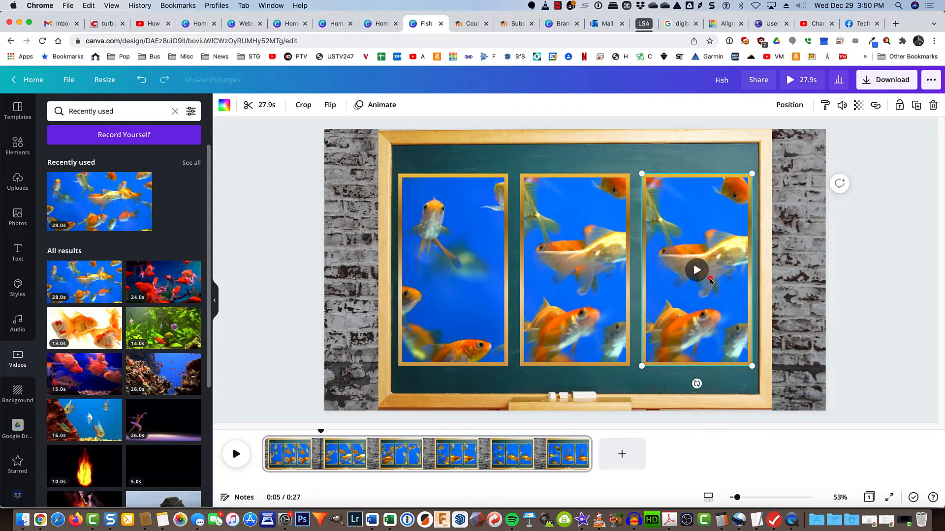
pyautogui.click(303, 104)
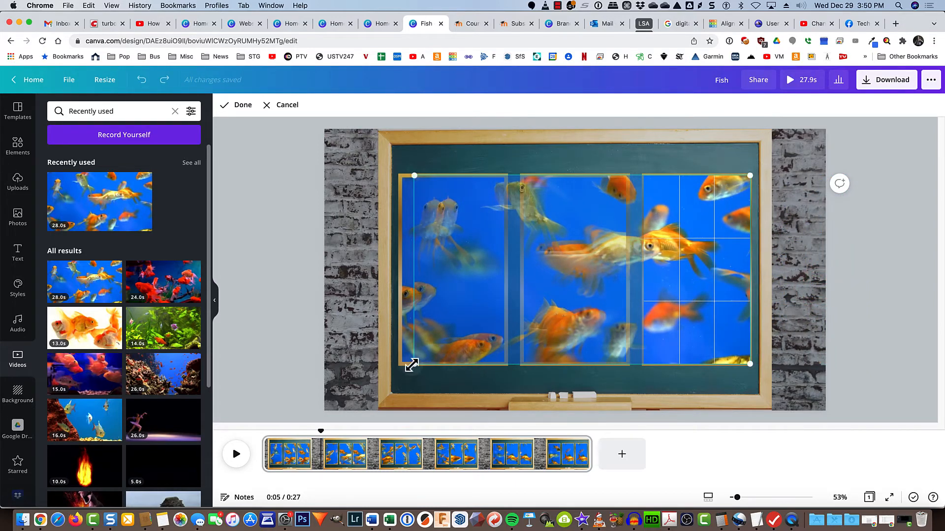
pyautogui.moveTo(411, 365); pyautogui.dragTo(402, 374)
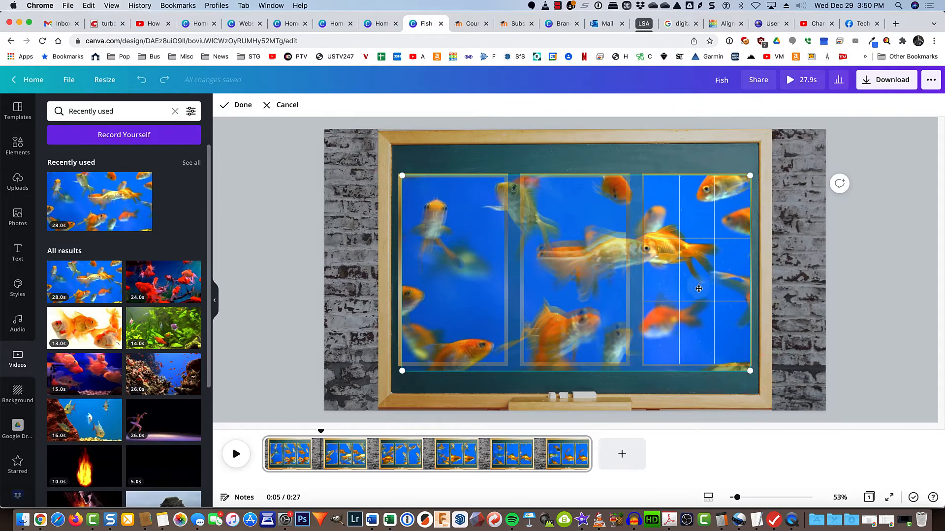
pyautogui.click(242, 104)
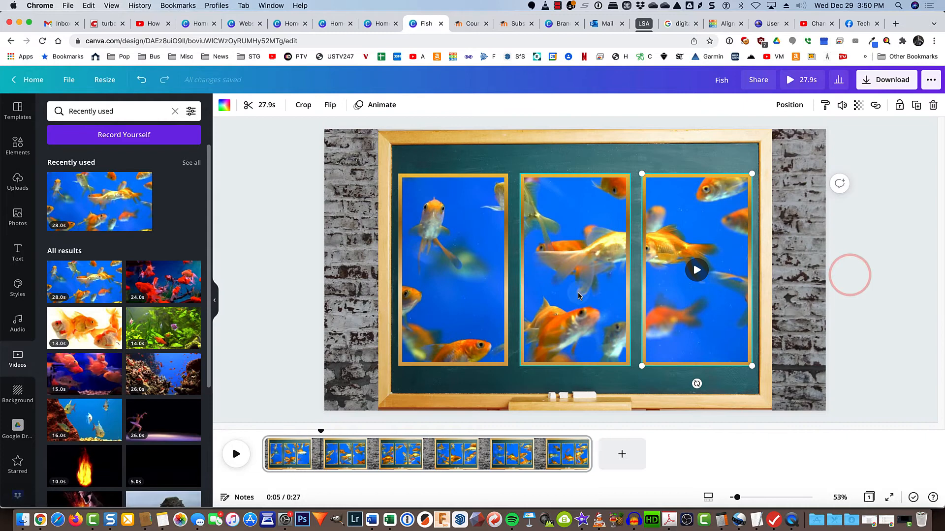
pyautogui.click(303, 105)
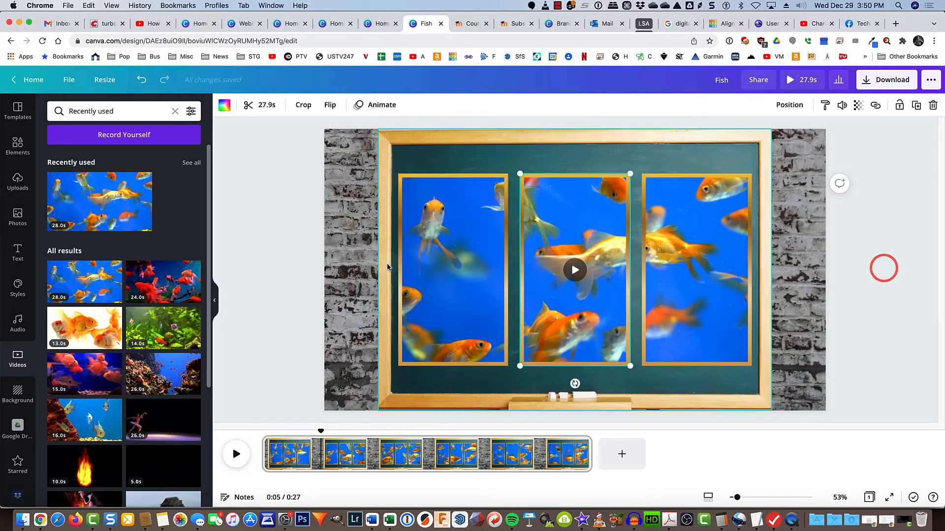
pyautogui.click(302, 105)
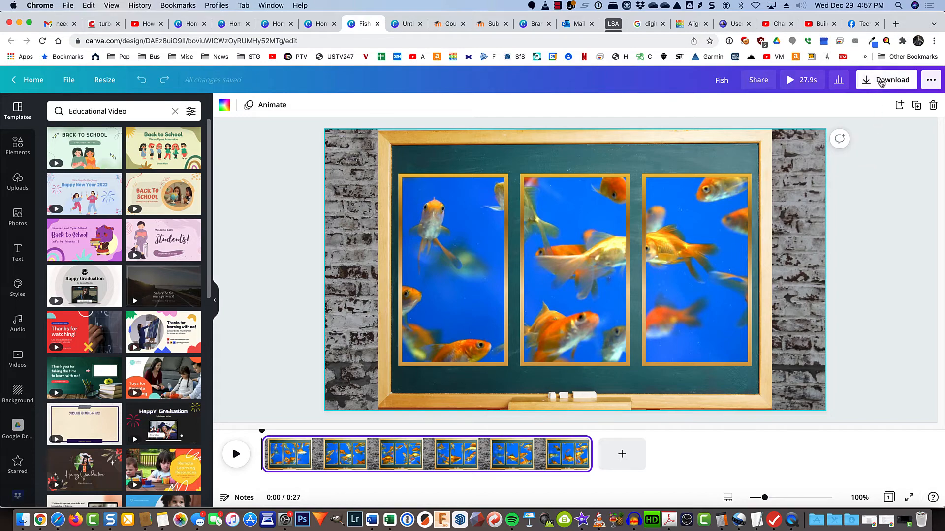
# Download the goldfish window design as an MP4 video
pyautogui.click(886, 80)
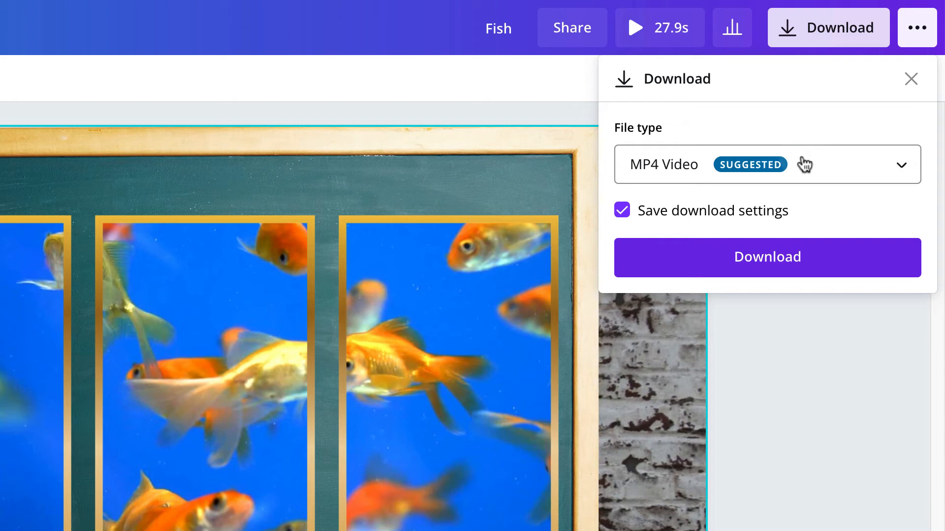
pyautogui.click(767, 165)
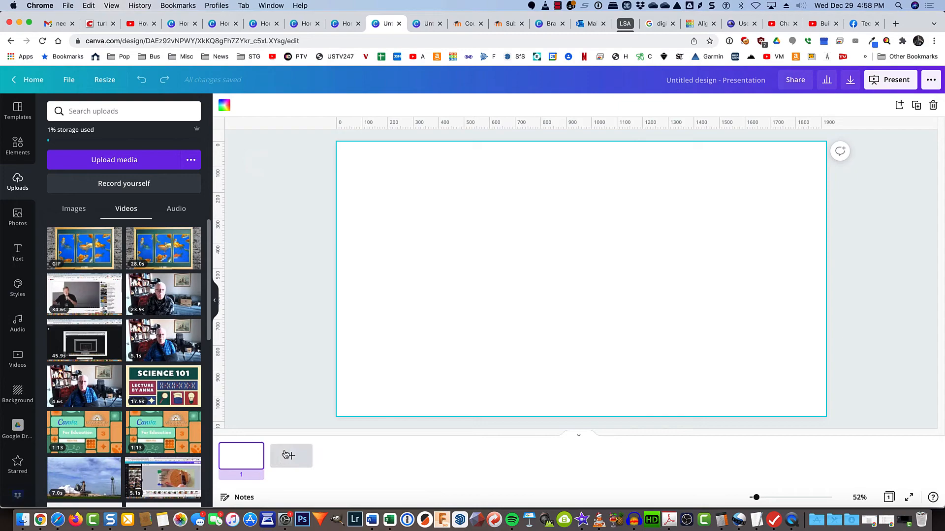
# Add a second page and insert the uploaded goldfish window video onto the presentation
pyautogui.click(291, 455)
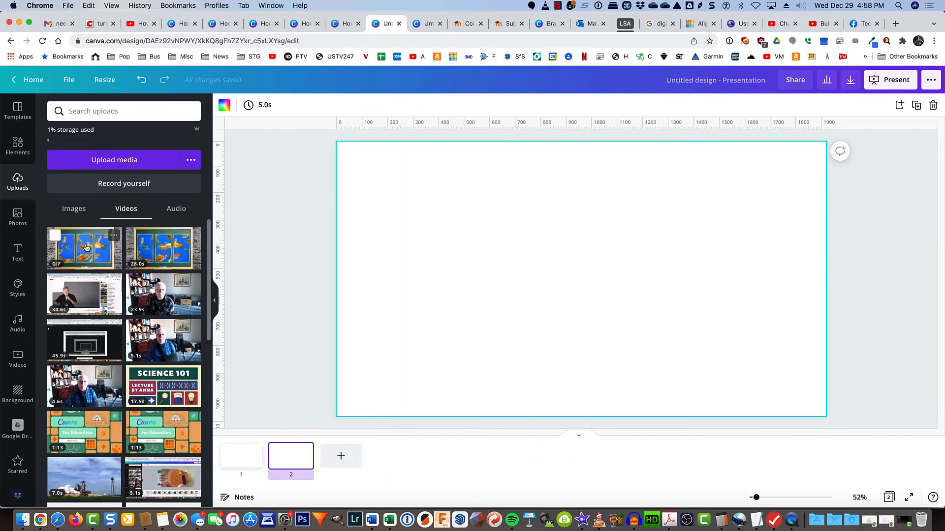
pyautogui.click(84, 248)
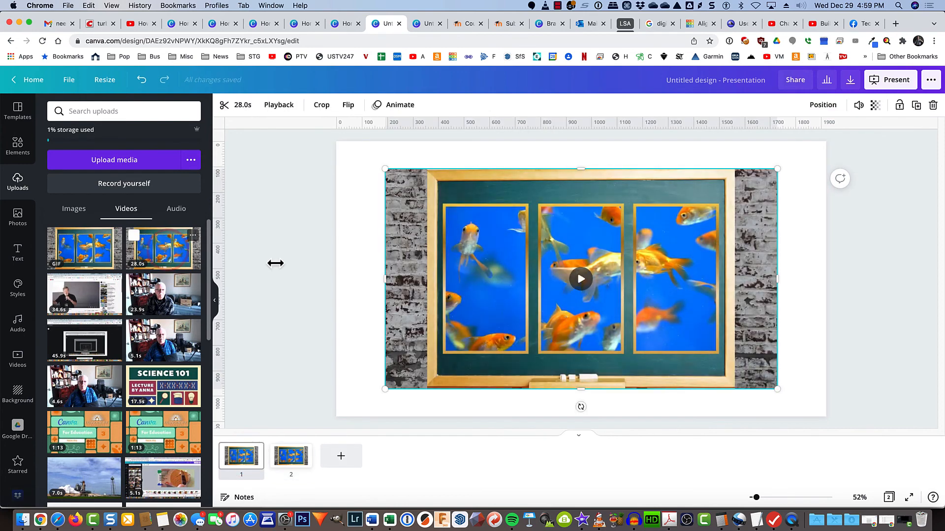
pyautogui.click(580, 279)
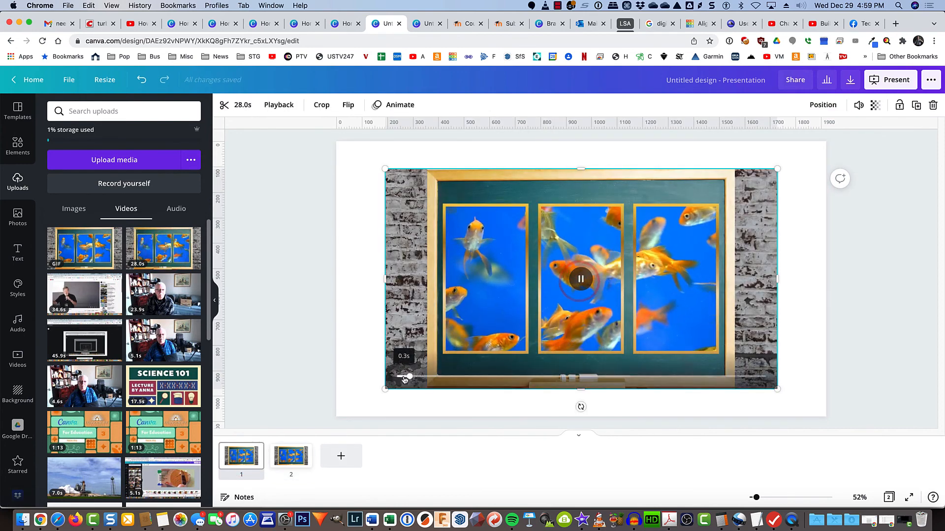
pyautogui.moveTo(410, 376); pyautogui.dragTo(434, 376)
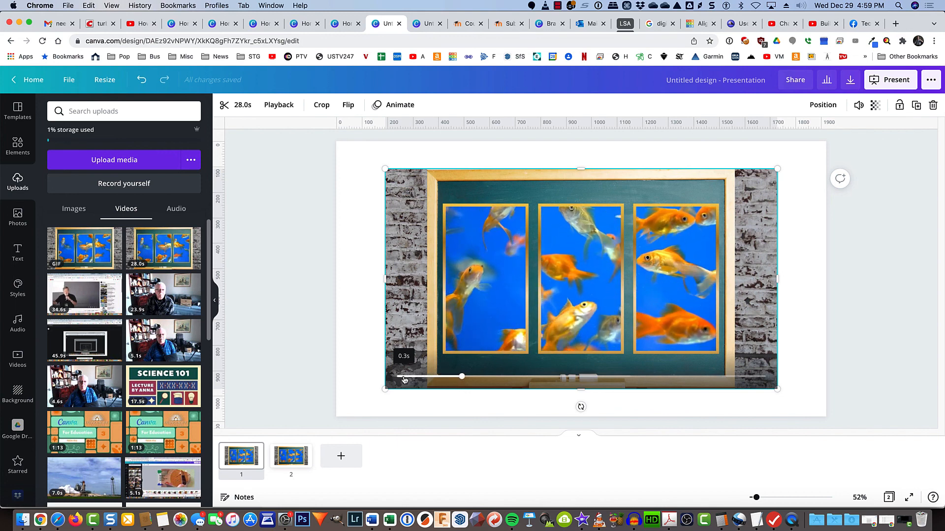
pyautogui.moveTo(462, 376); pyautogui.dragTo(488, 376)
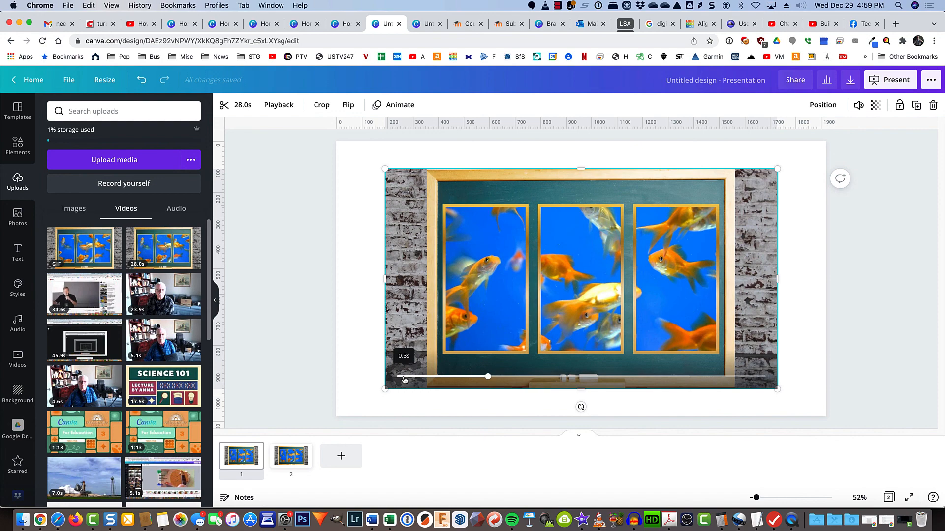
pyautogui.moveTo(488, 377); pyautogui.dragTo(523, 376)
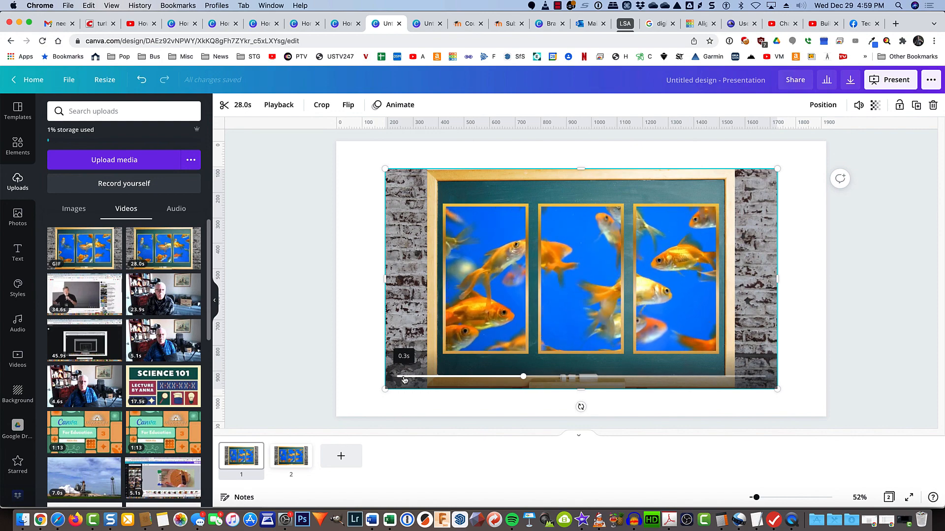
pyautogui.moveTo(523, 376); pyautogui.dragTo(548, 376)
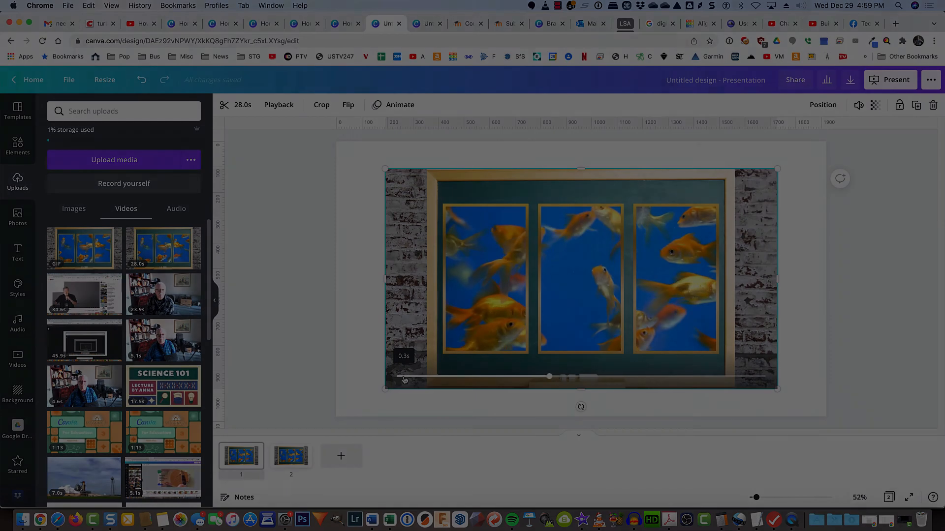